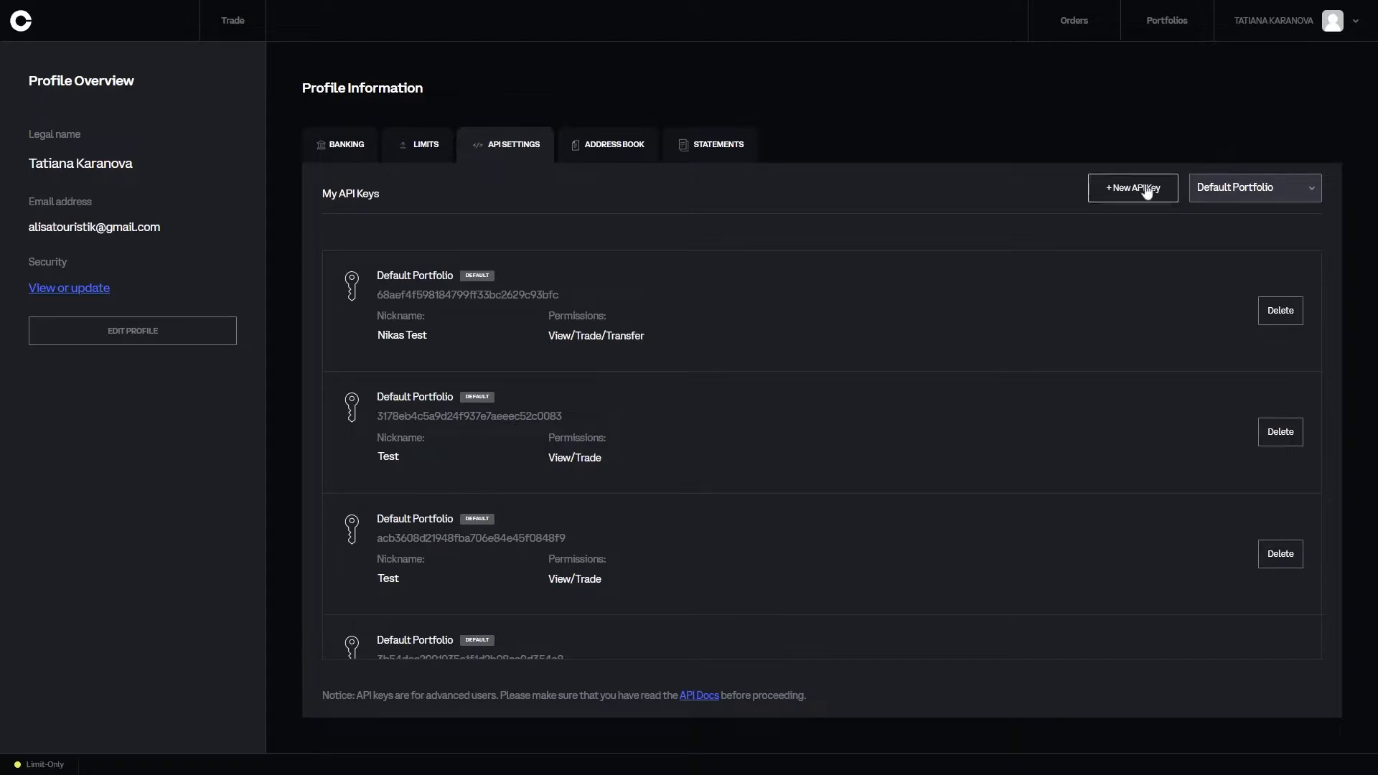
# - Start a new API key for Default Portfolio with nickname 'Test', View and Trade permissions
pyautogui.click(1132, 187)
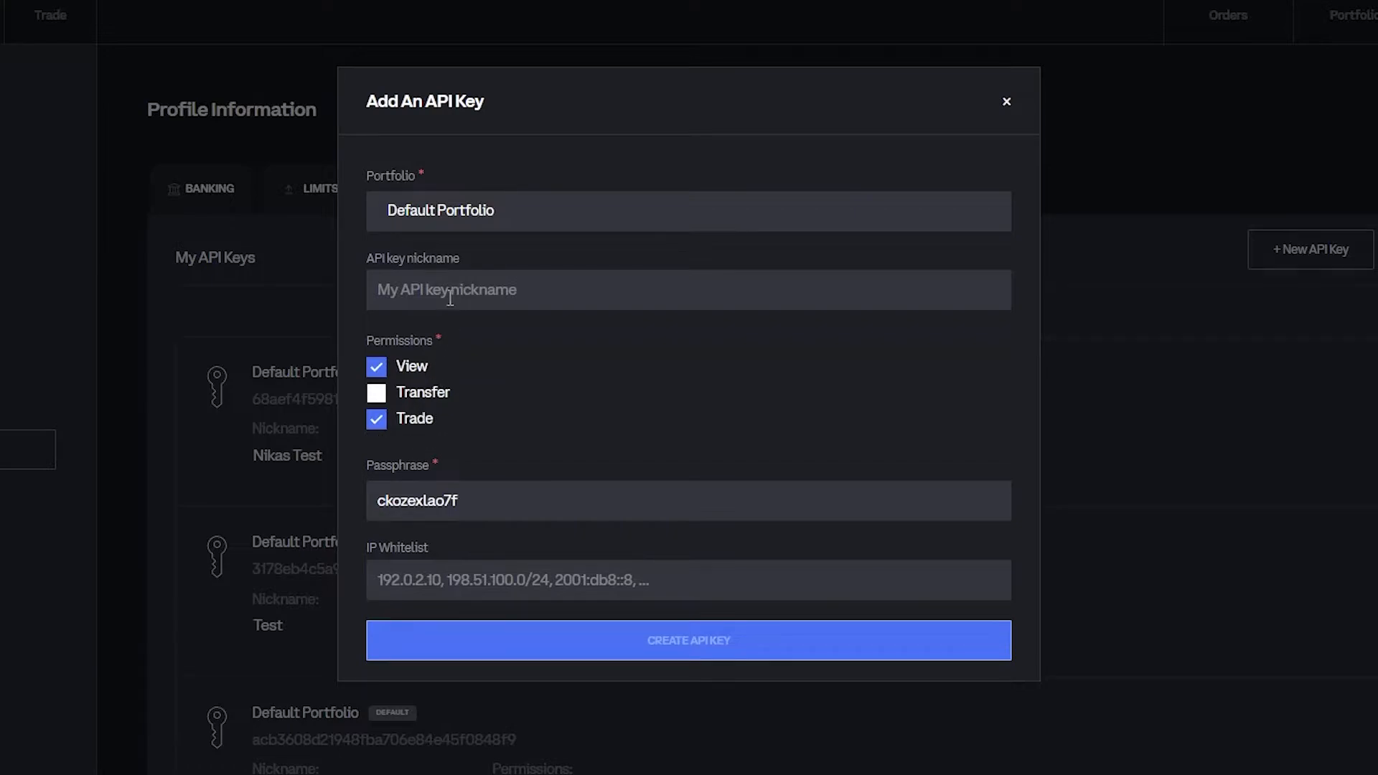
pyautogui.write('Test')
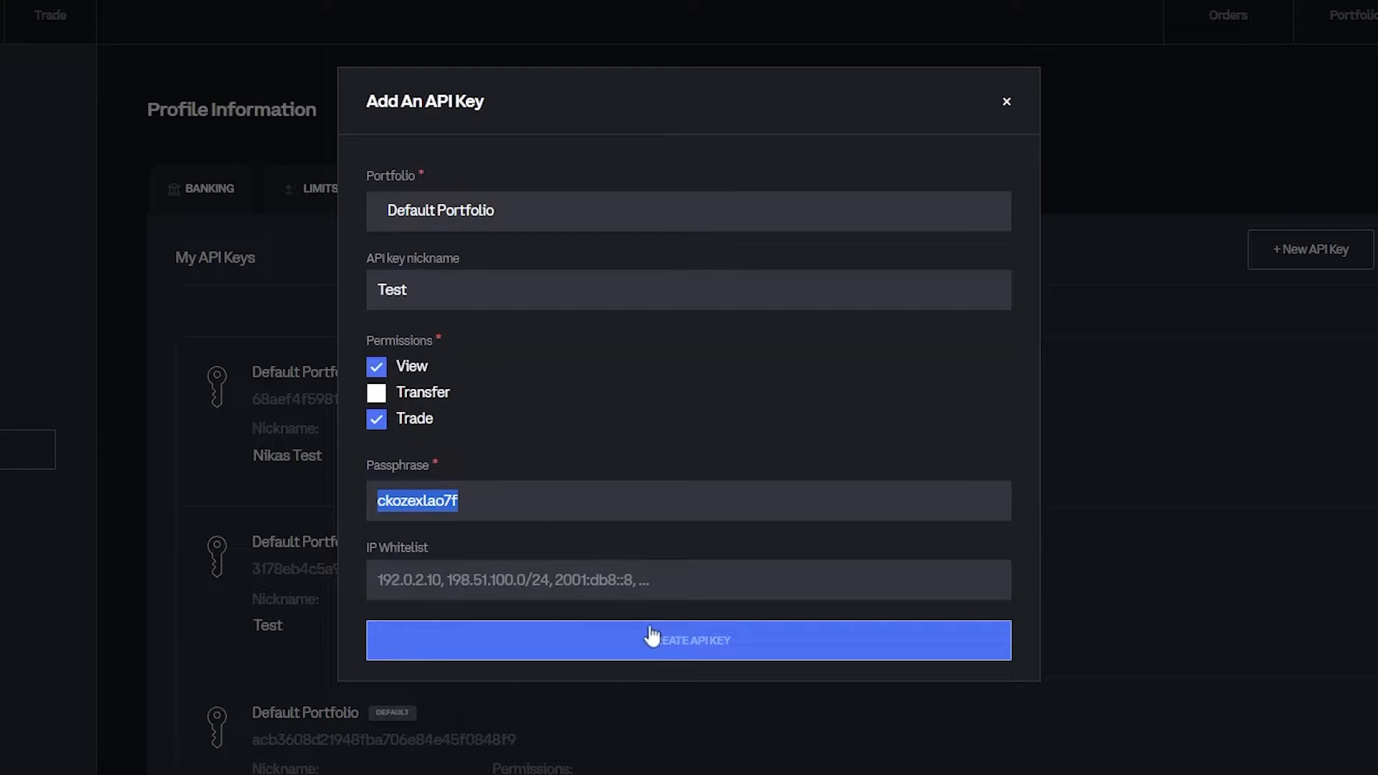
# - Create the API key, completing 2-step verification with the code
pyautogui.click(686, 640)
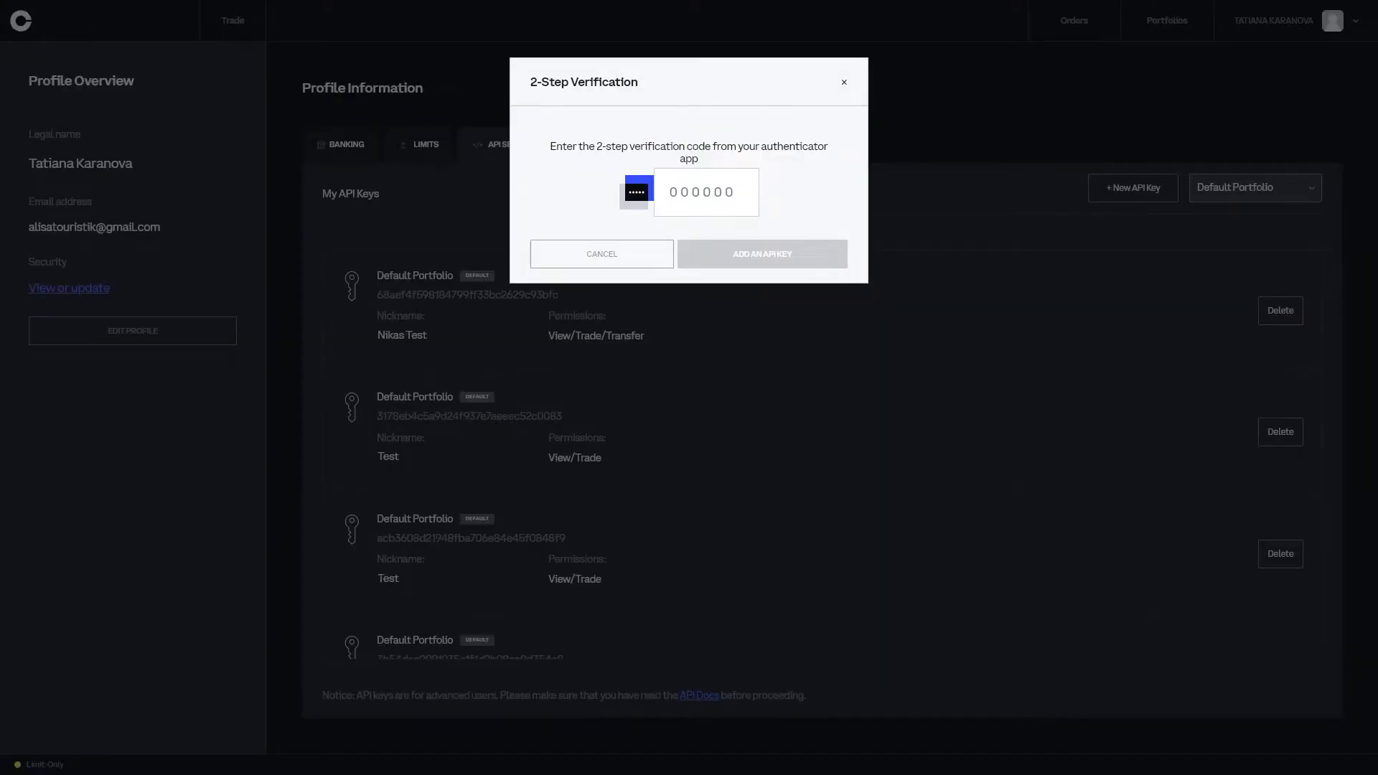
pyautogui.write('83')
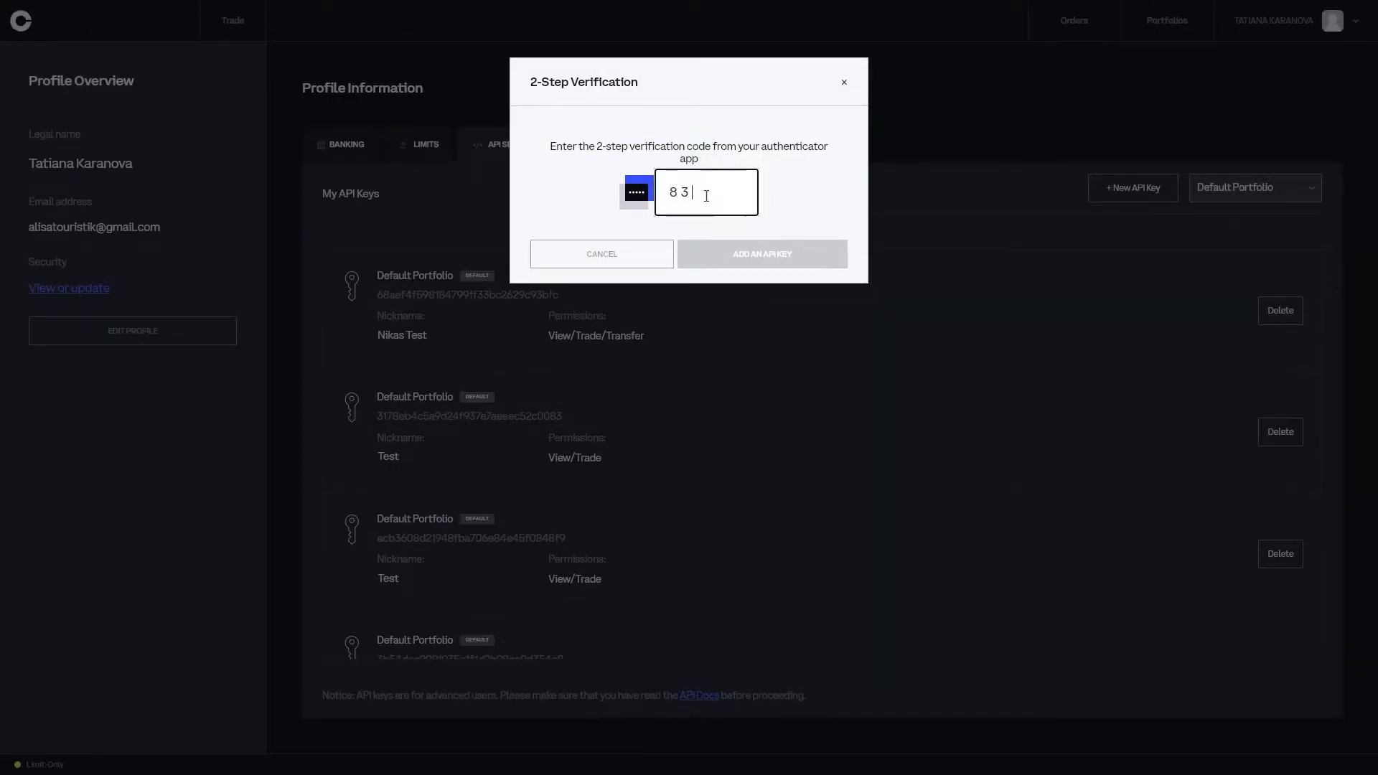
pyautogui.click(762, 253)
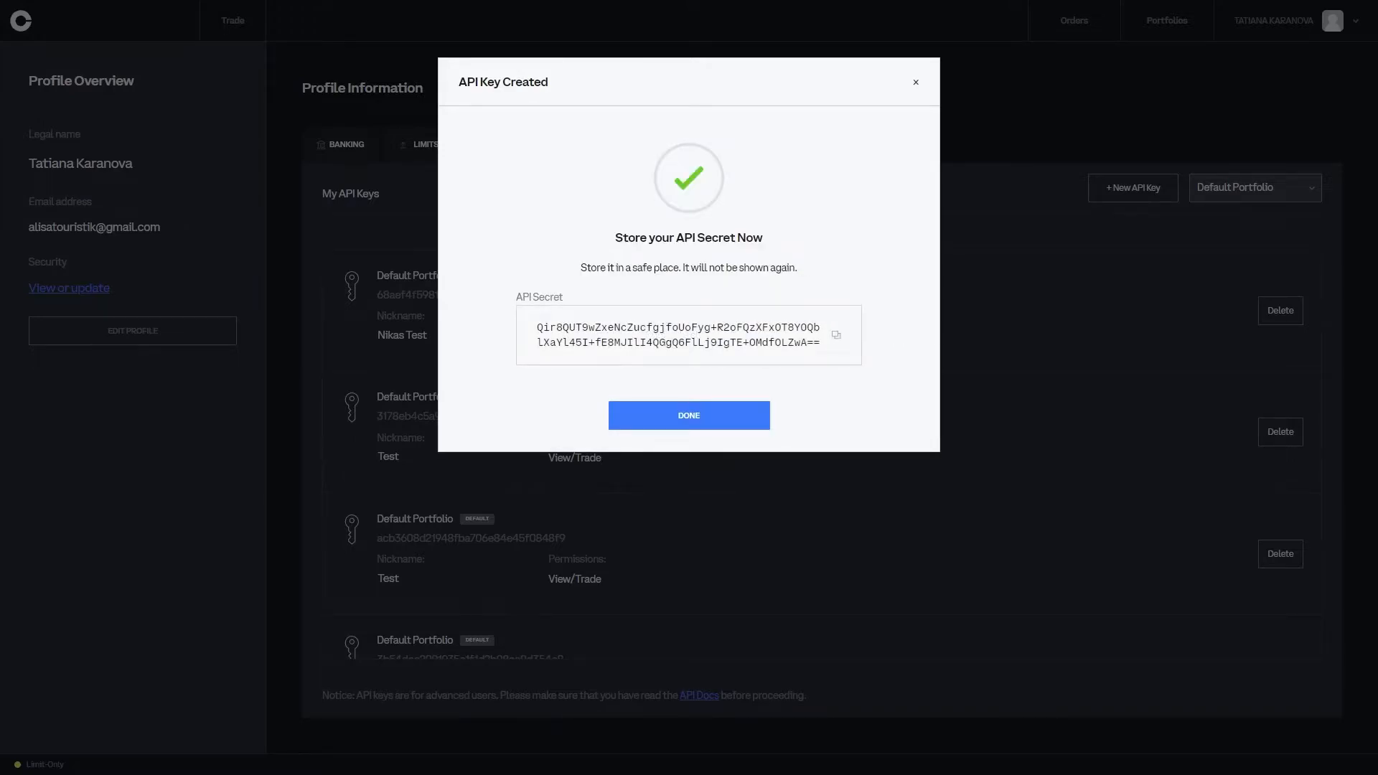
# - Dismiss the API secret confirmation and copy the new key ID to the clipboard
pyautogui.click(689, 415)
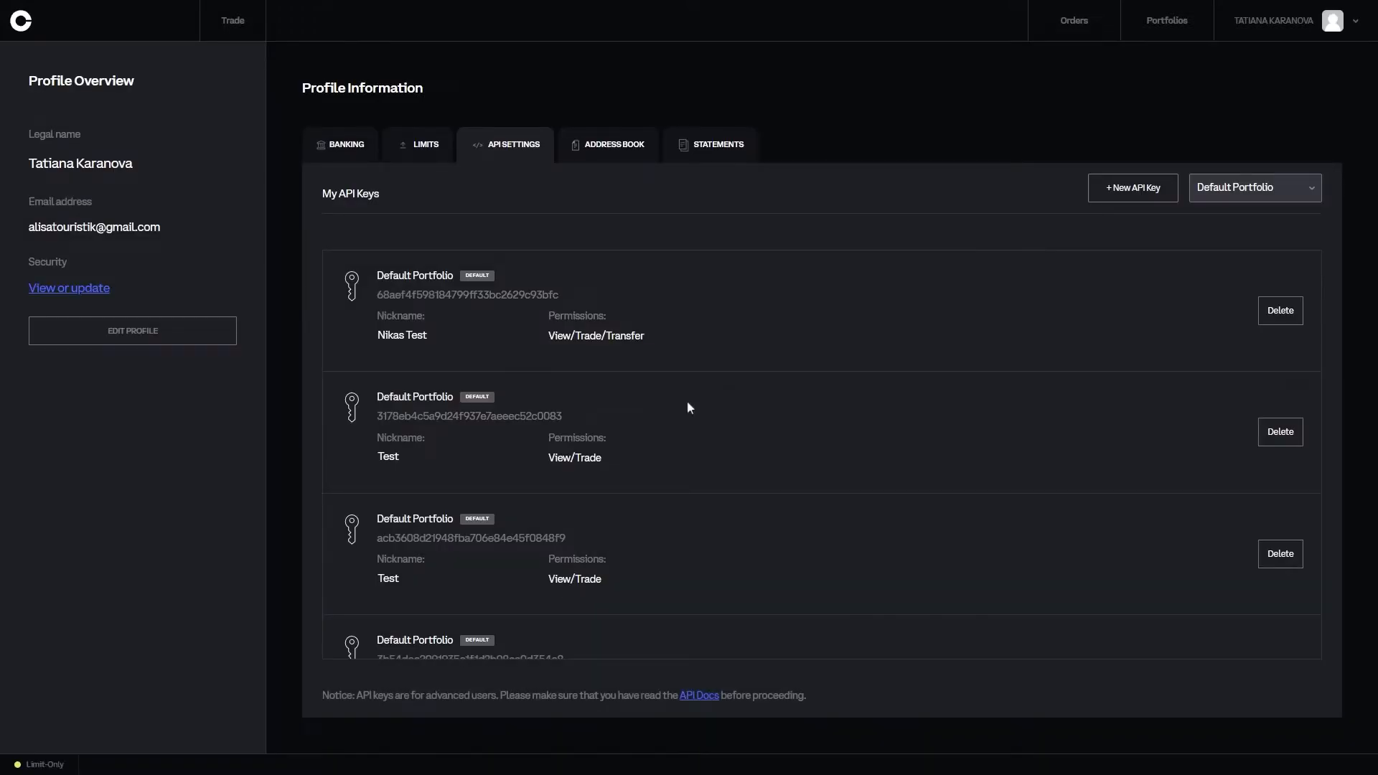
pyautogui.click(467, 295)
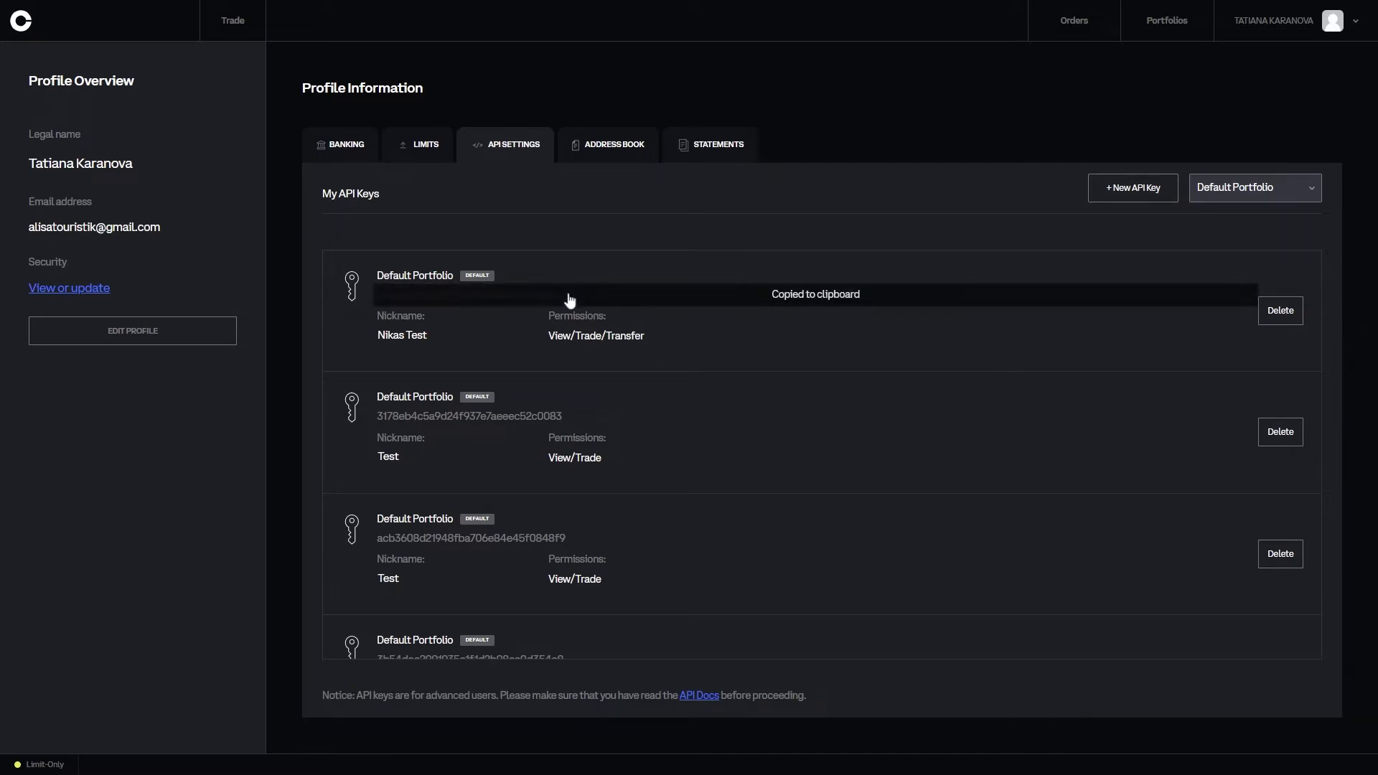